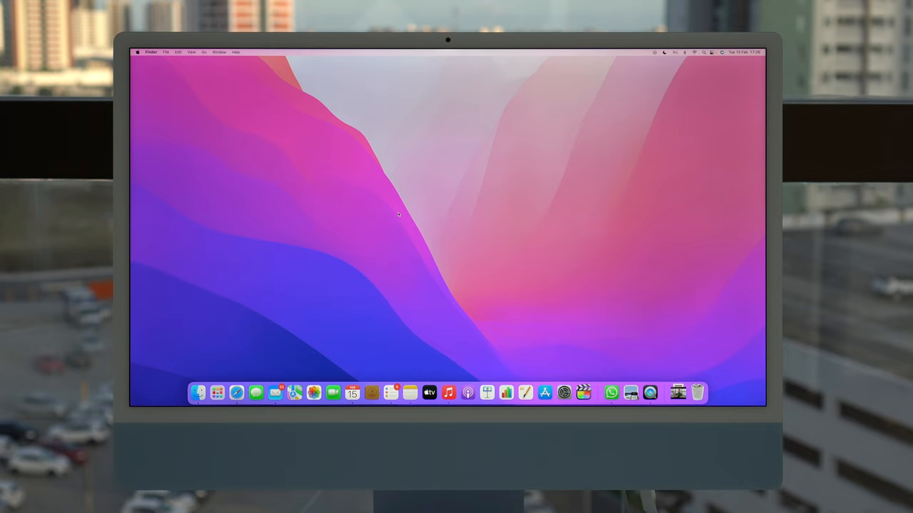
- Launch Image Capture through a Spotlight search for 'Image Capture'
key(cmd+space)
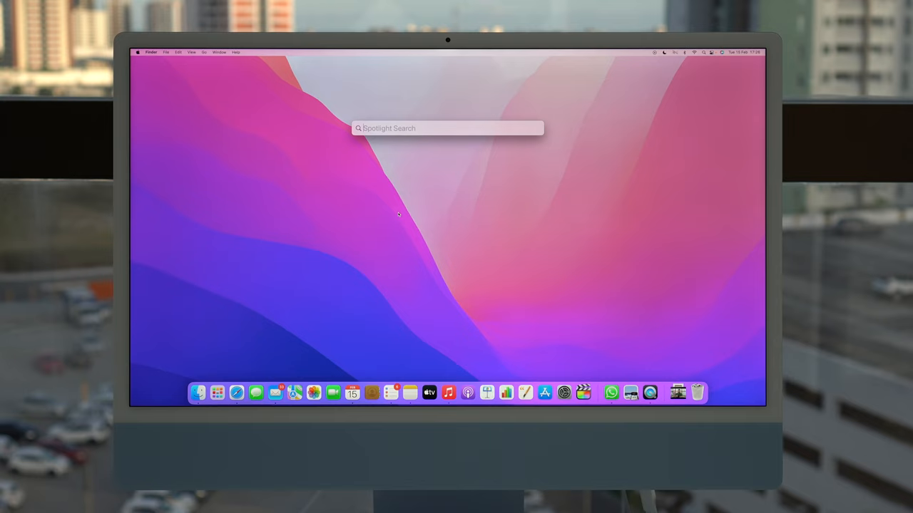
text(Image Capture)
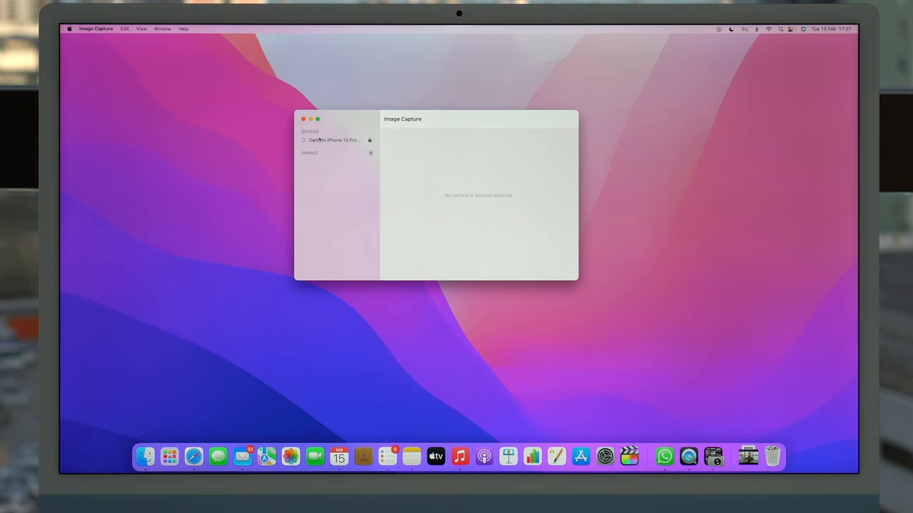
- Select the iPhone under Devices to list its photos and videos
click(333, 140)
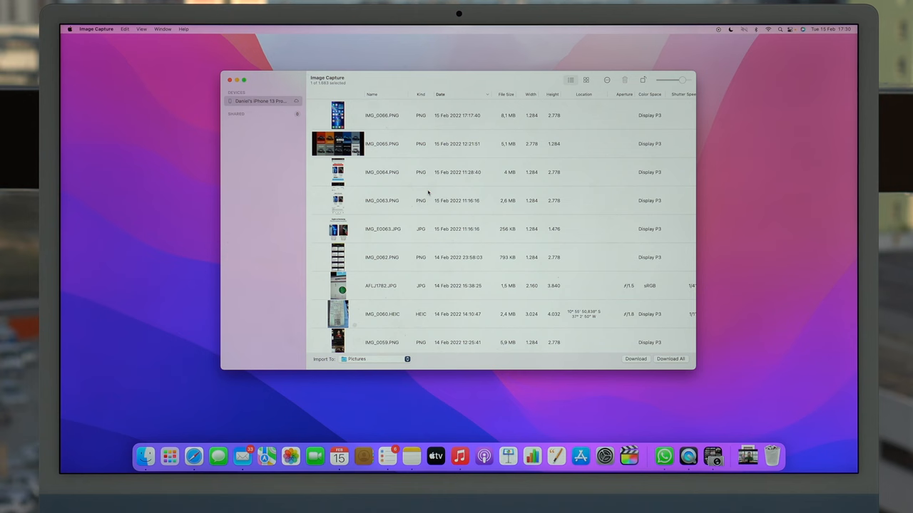
mouse_move(502, 228)
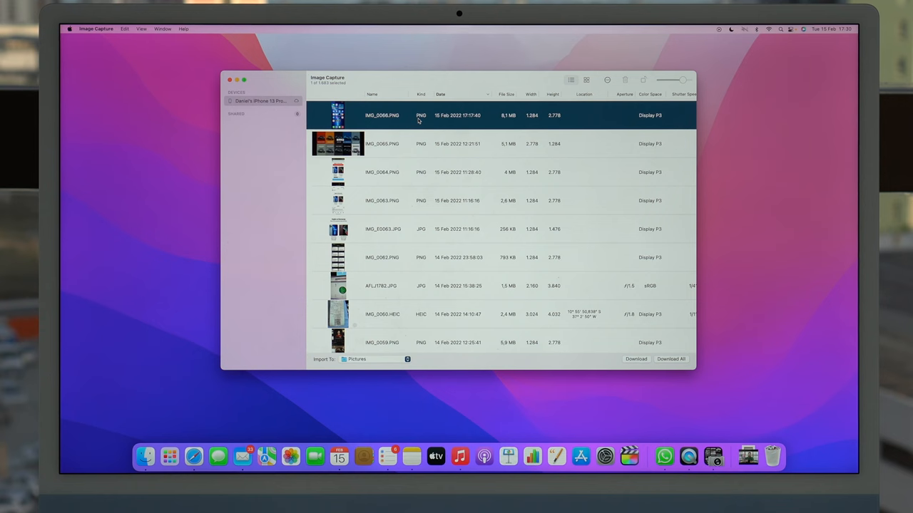
mouse_move(581, 171)
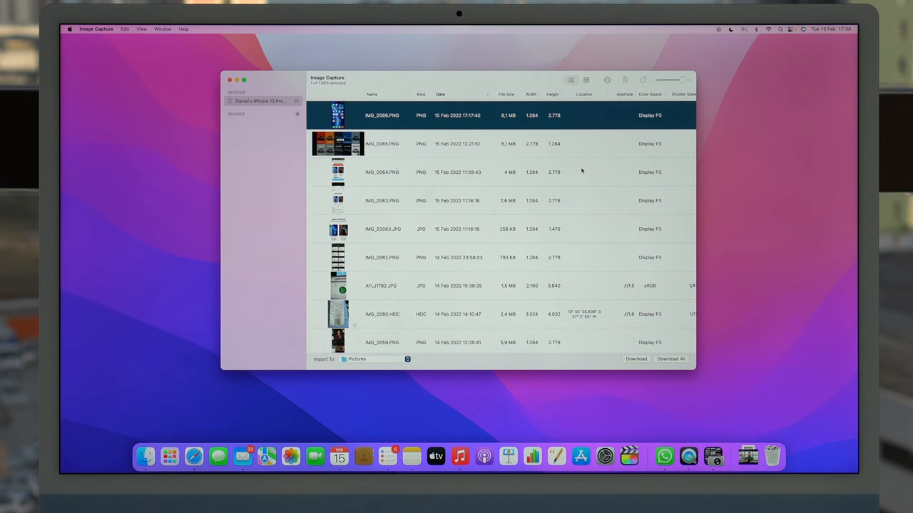
mouse_move(540, 211)
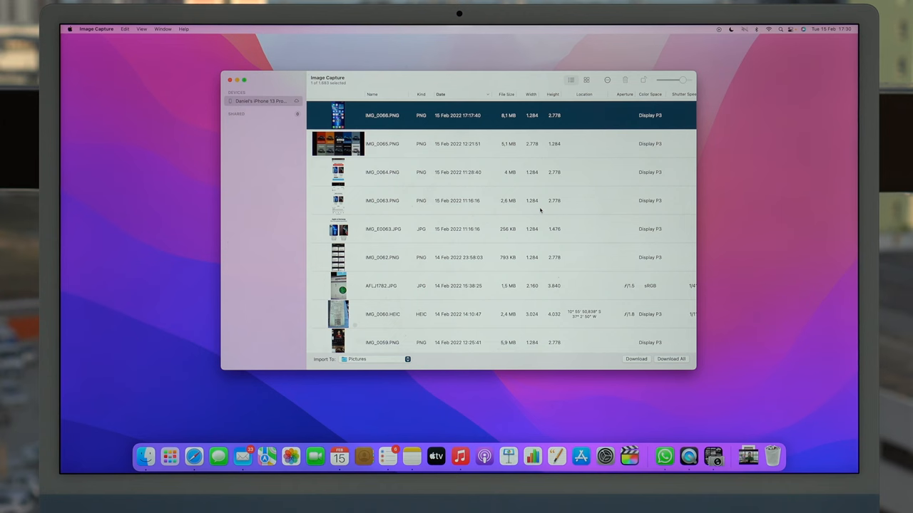
- Scroll the iPhone's photo list to choose a batch for import
scroll(down, 3)
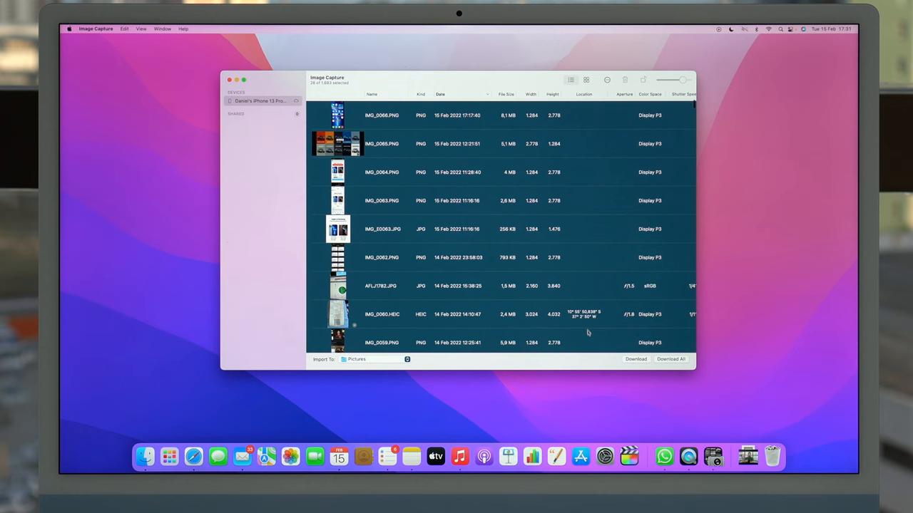
mouse_move(494, 188)
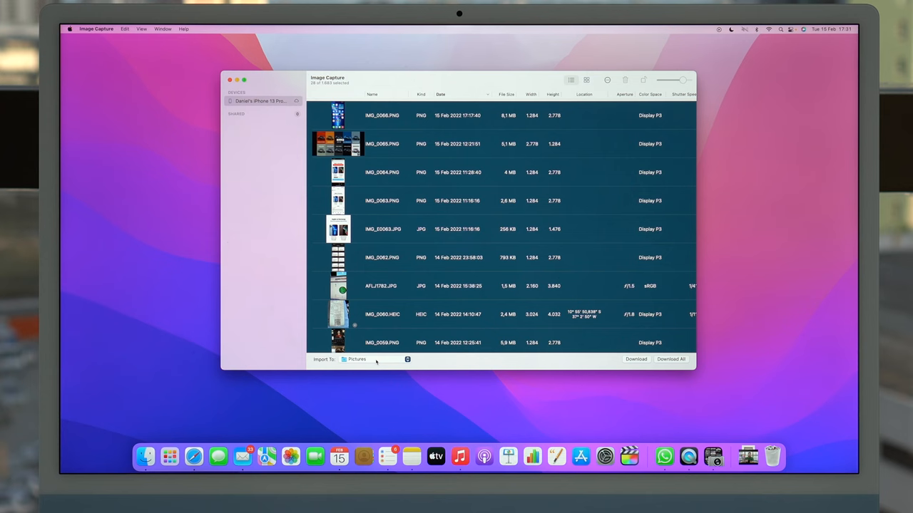
- Set the Import To destination to Desktop
click(374, 360)
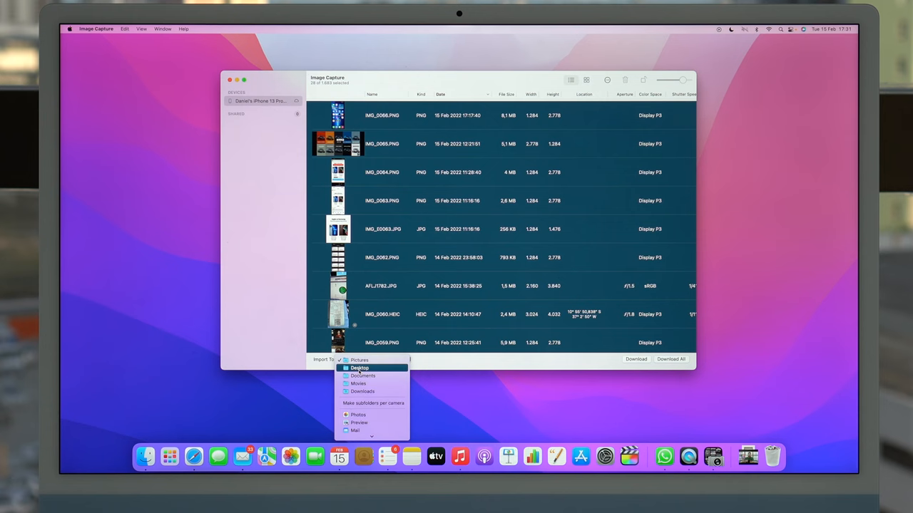
click(359, 368)
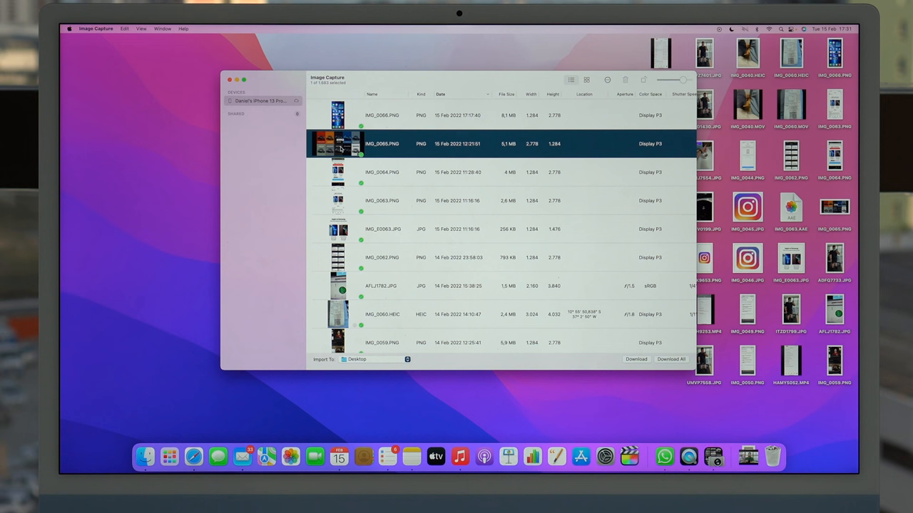
scroll(down, 3)
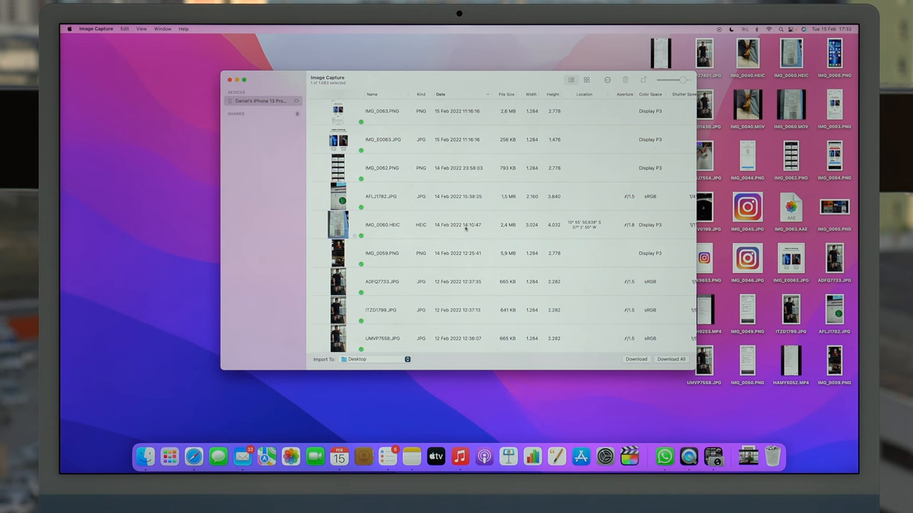
scroll(down, 3)
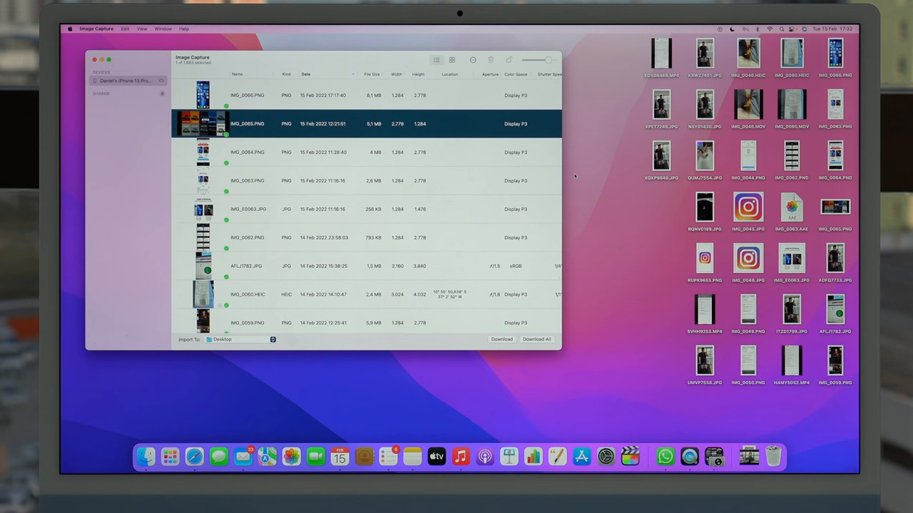
- Open an imported JPG from the desktop in Preview
double_click(704, 207)
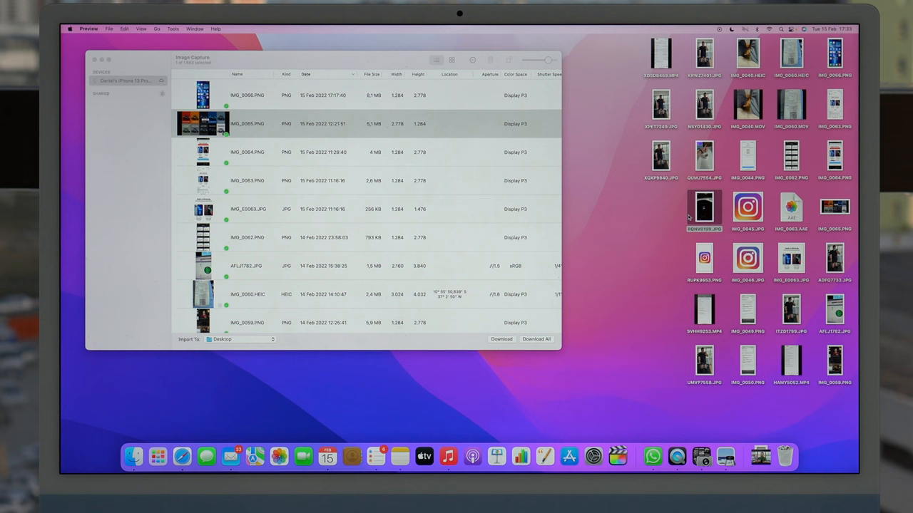
mouse_move(674, 207)
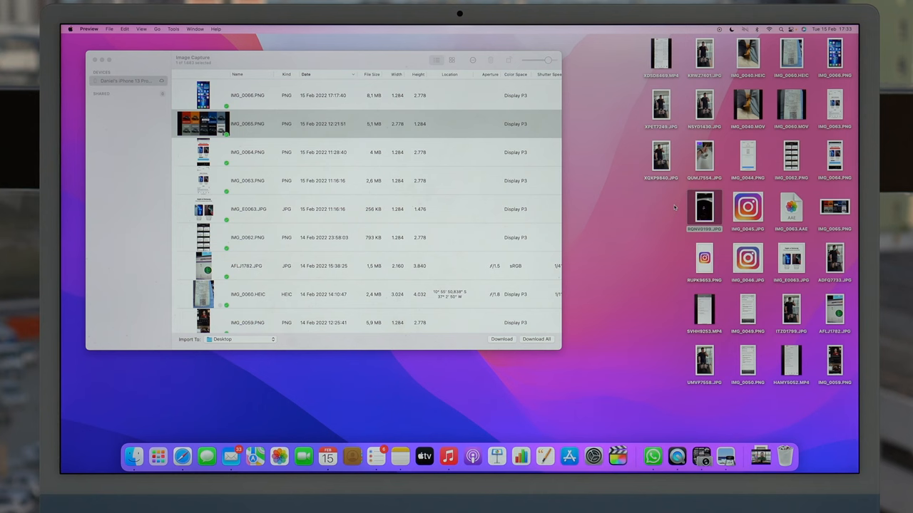